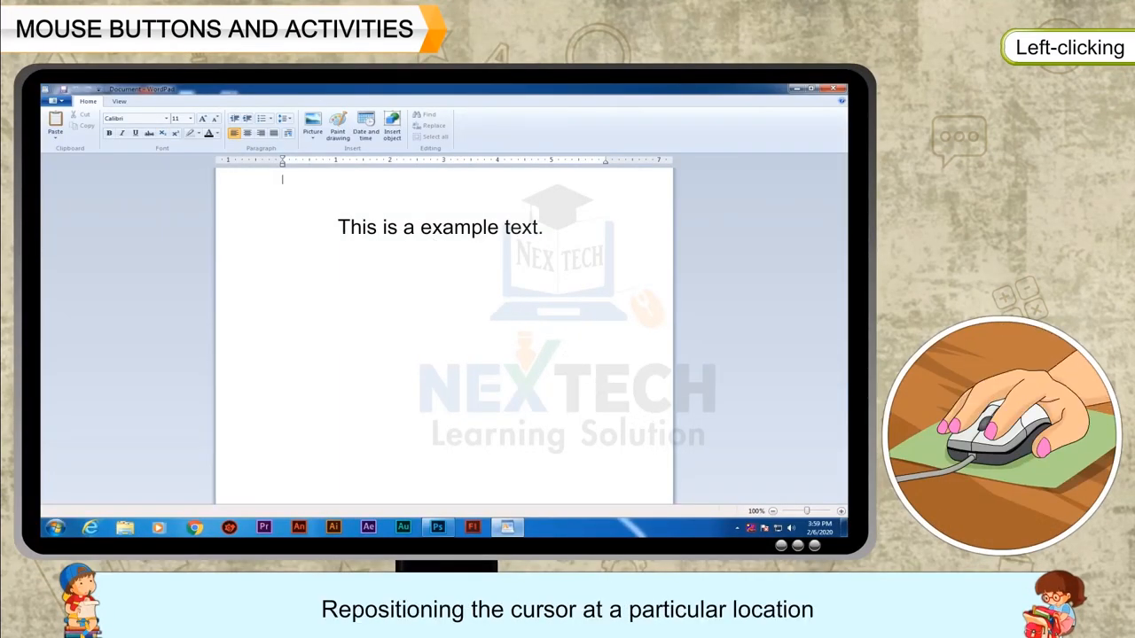
Demonstrate left-click, right-click and double-click on desktop icons.
click(406, 227)
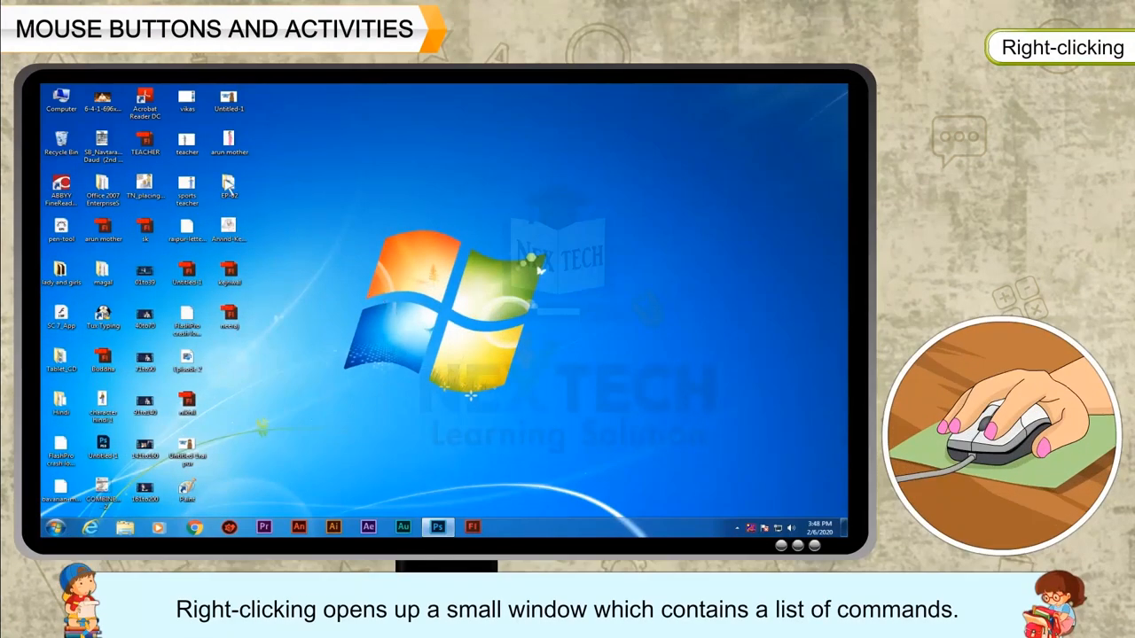
right_click(229, 187)
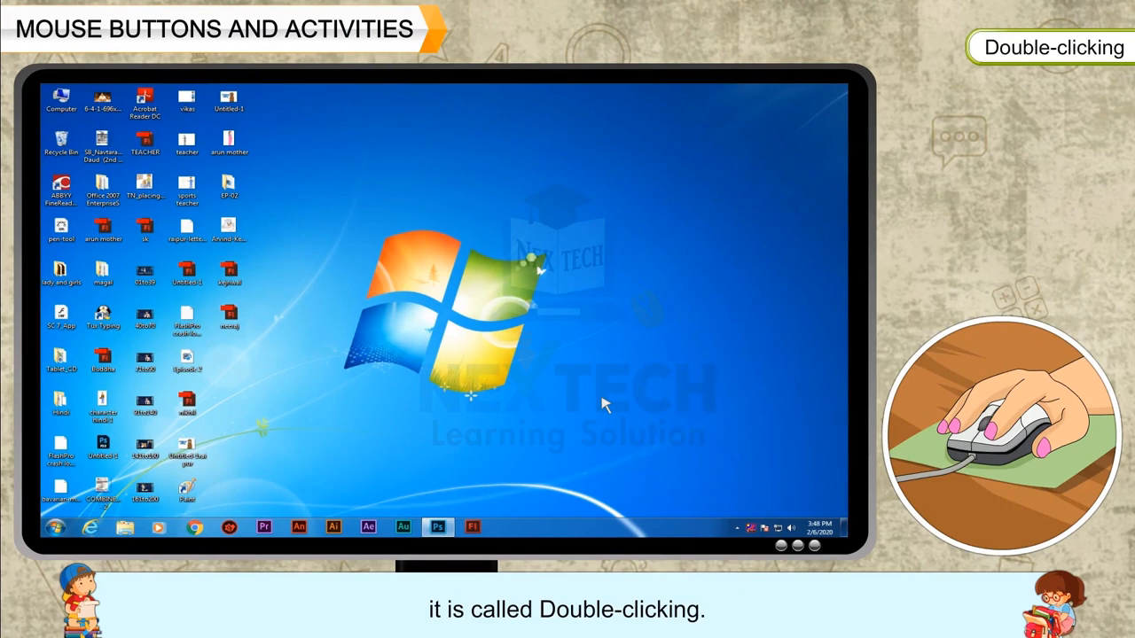
double_click(60, 98)
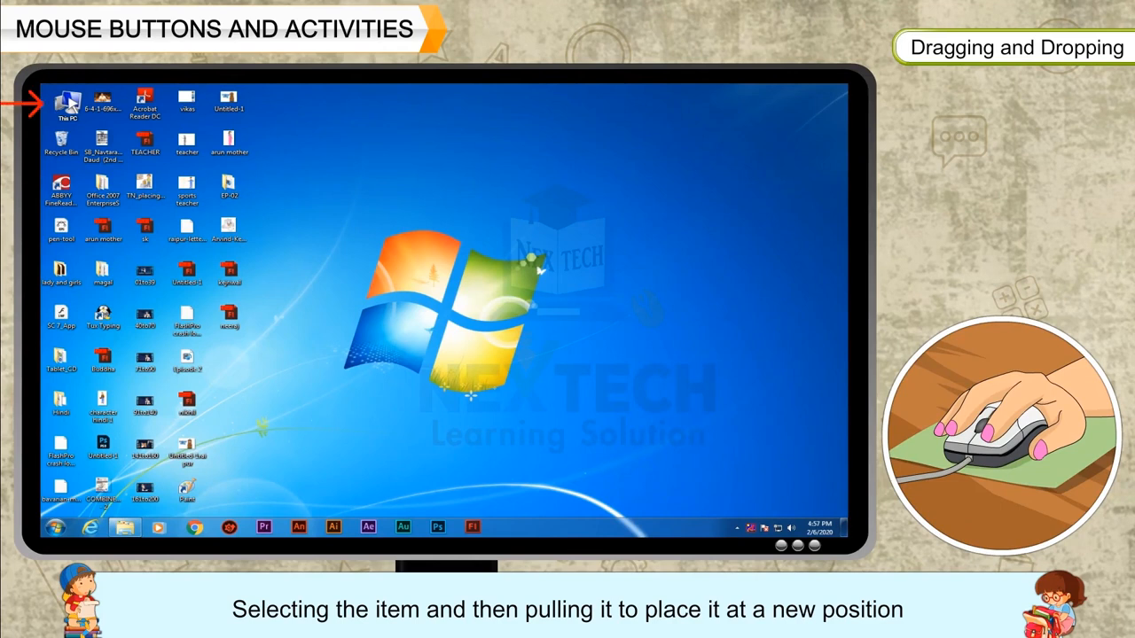
Drag the Computer icon from the top-left corner to the top centre and back.
drag(63, 100, 381, 101)
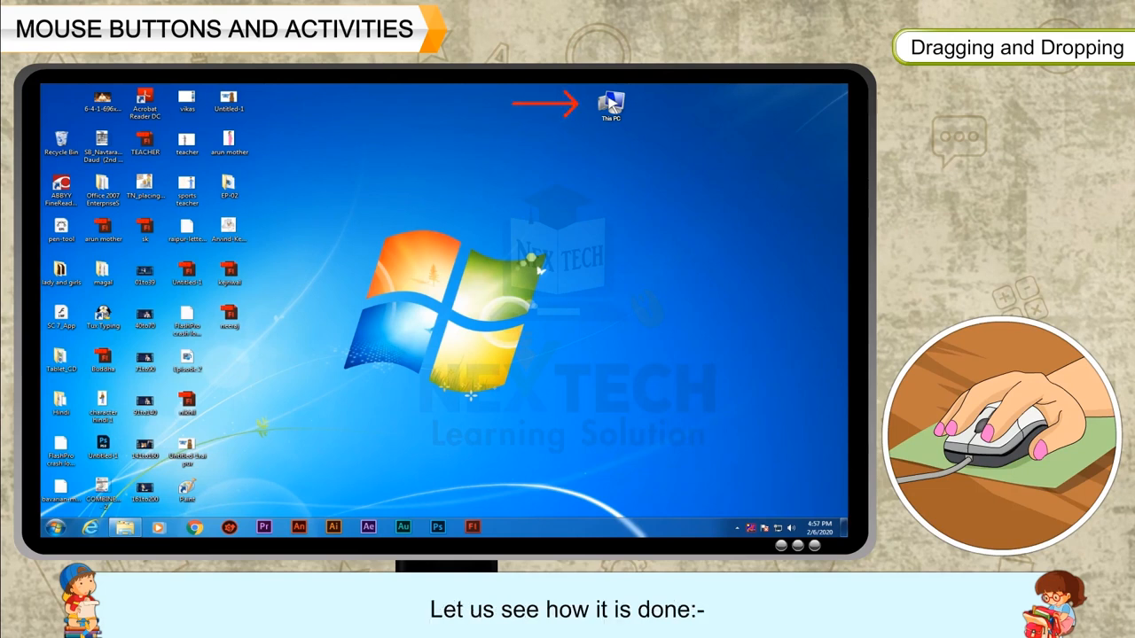
drag(610, 101, 60, 104)
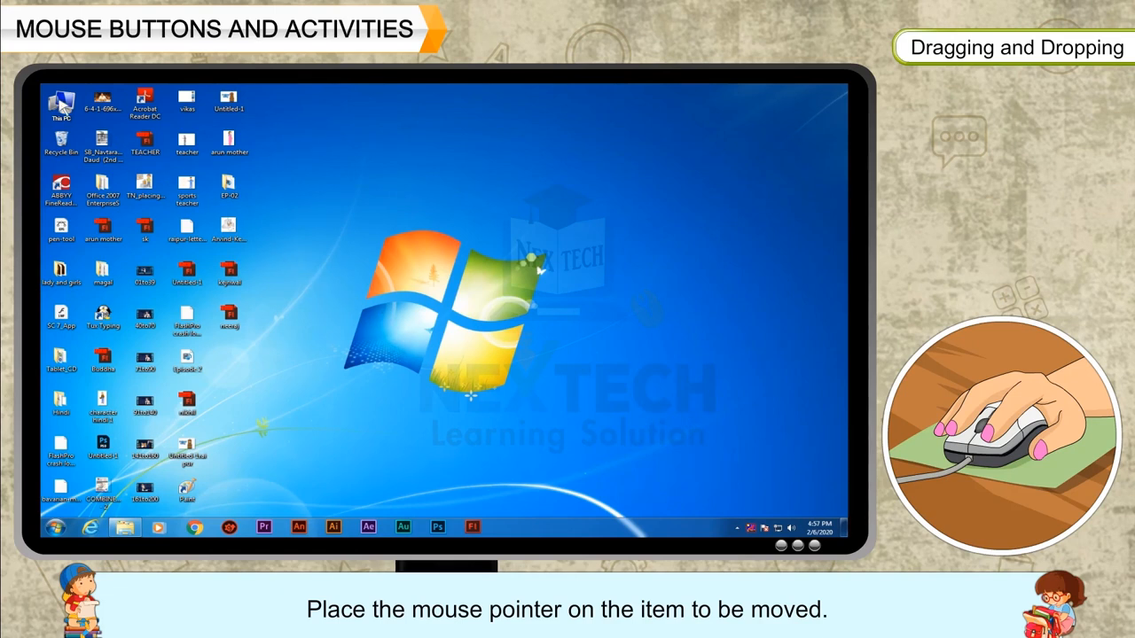
Select the Computer icon and drag it to an empty spot near the top centre.
click(60, 101)
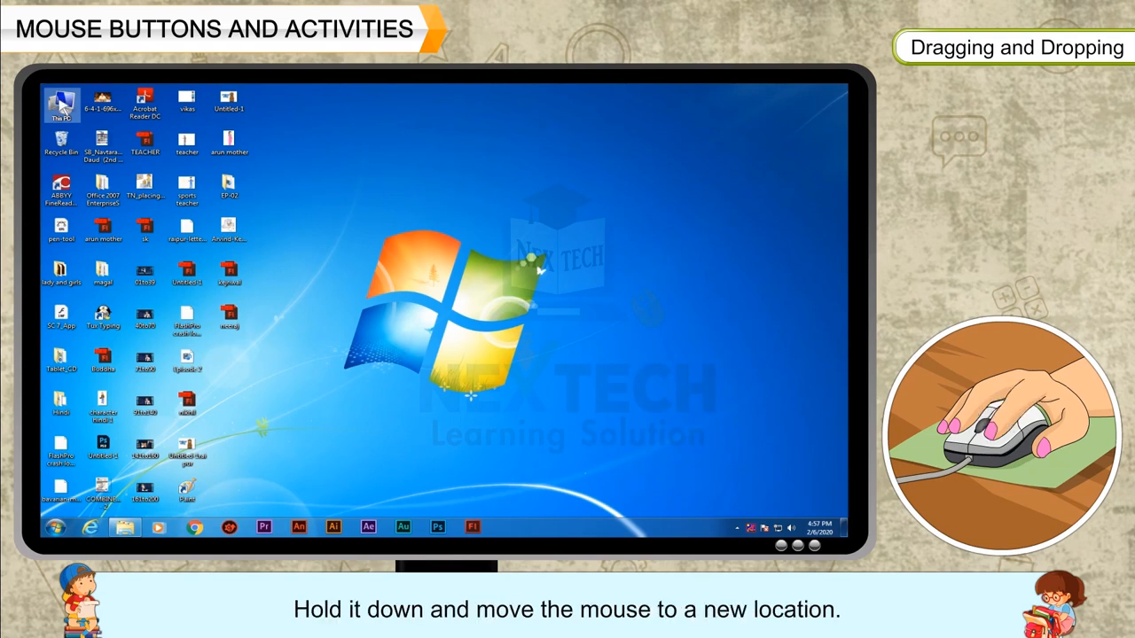
drag(60, 101, 482, 104)
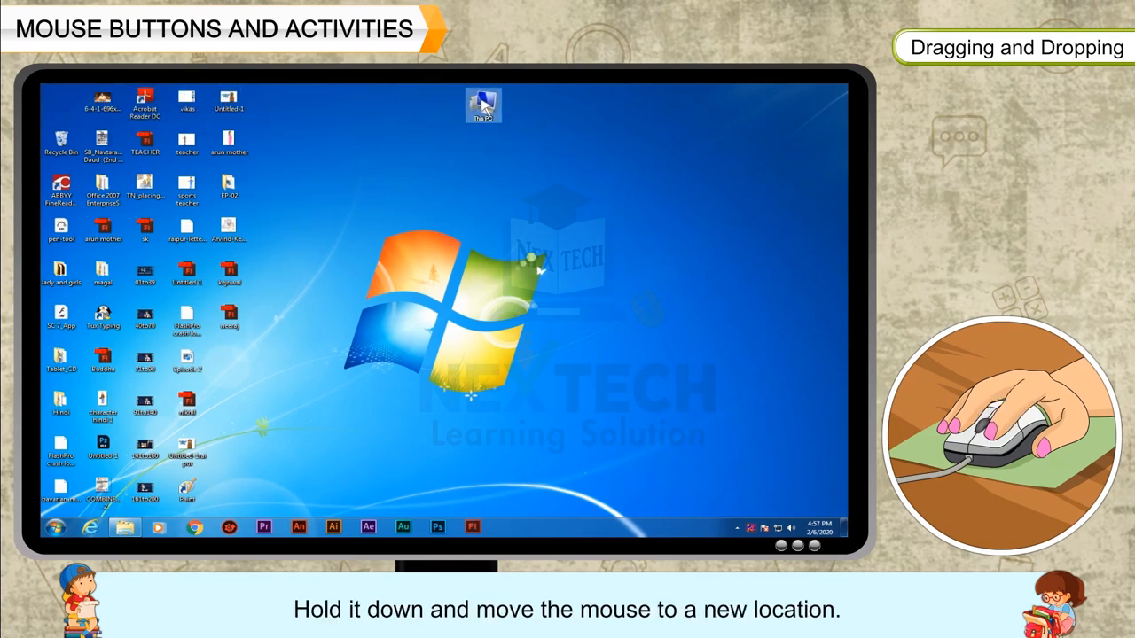
drag(482, 105, 570, 105)
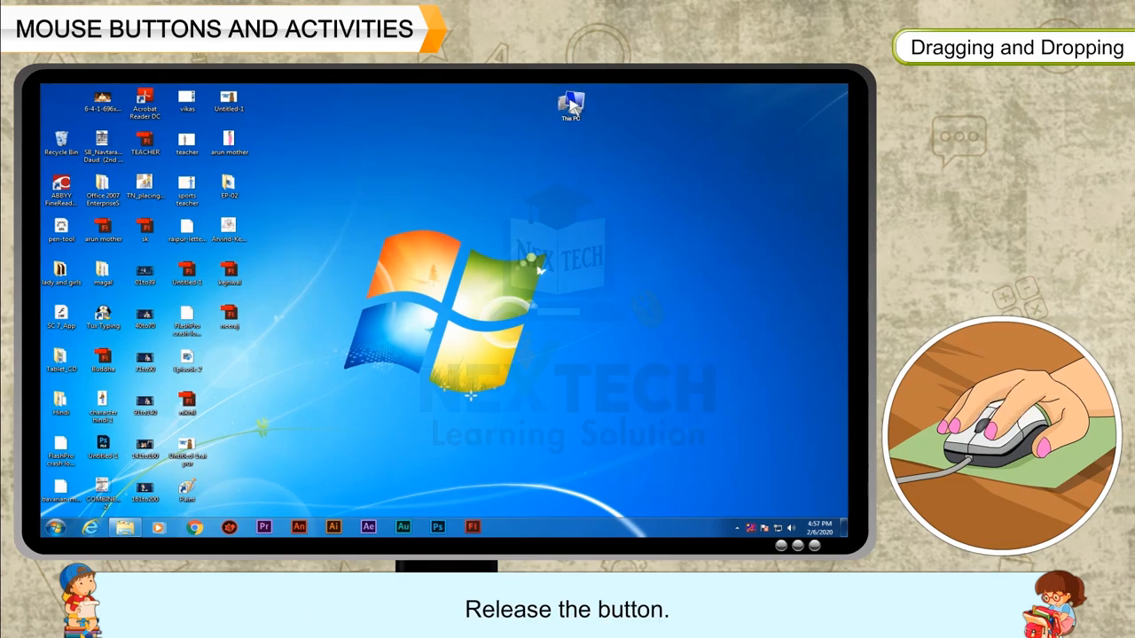